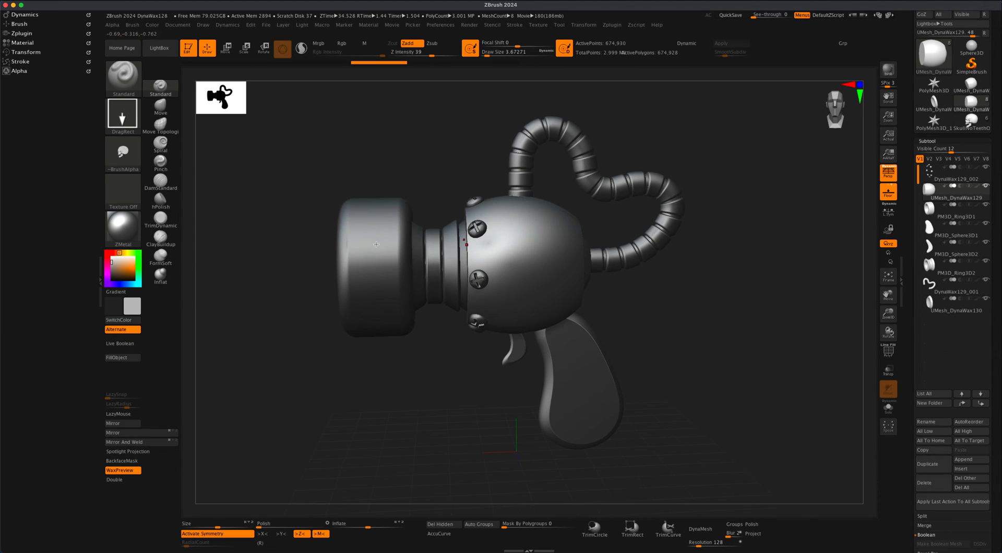
pyautogui.moveTo(604, 223)
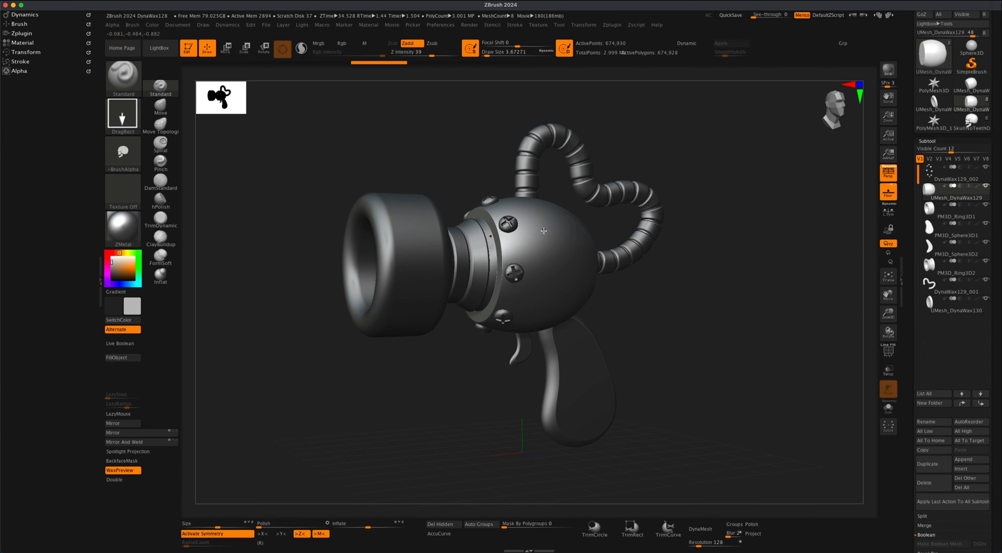
pyautogui.moveTo(547, 292)
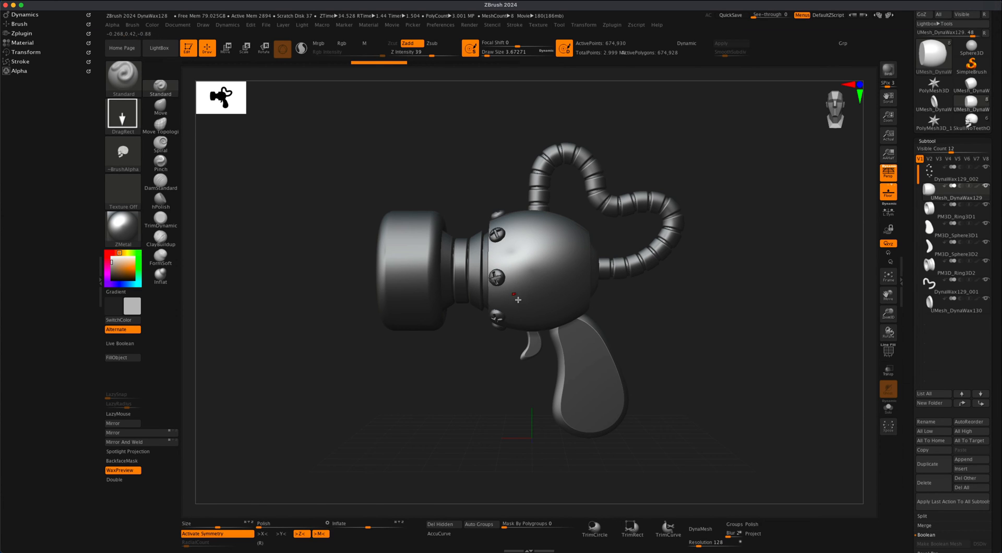
pyautogui.moveTo(589, 299)
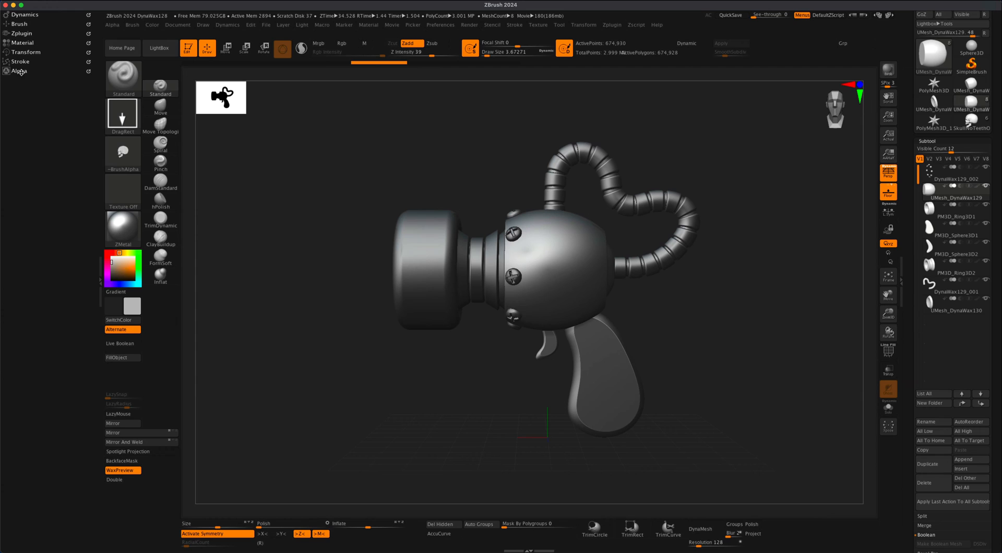
# Open the Alpha palette and expand the BasRelief settings.
pyautogui.click(113, 25)
pyautogui.write('0.2')
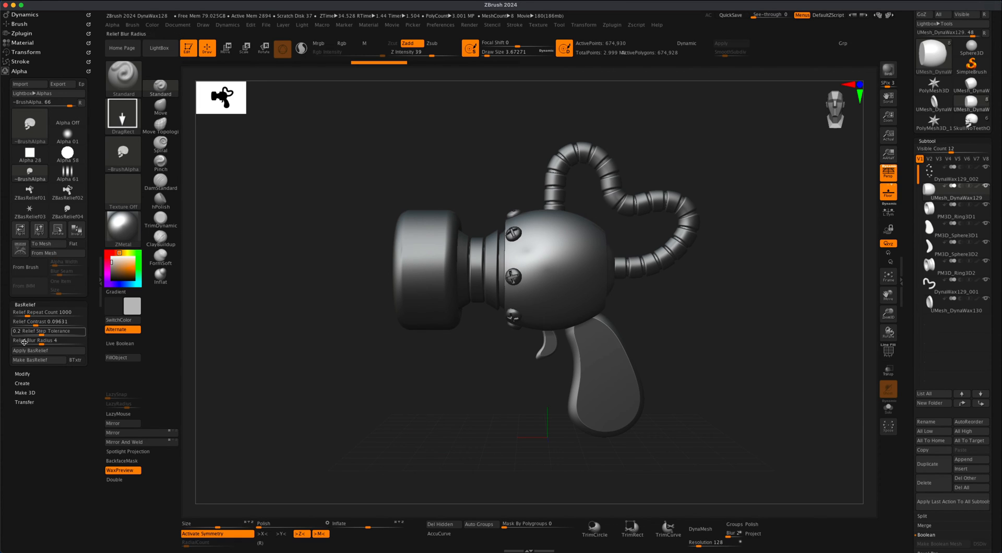
pyautogui.click(25, 304)
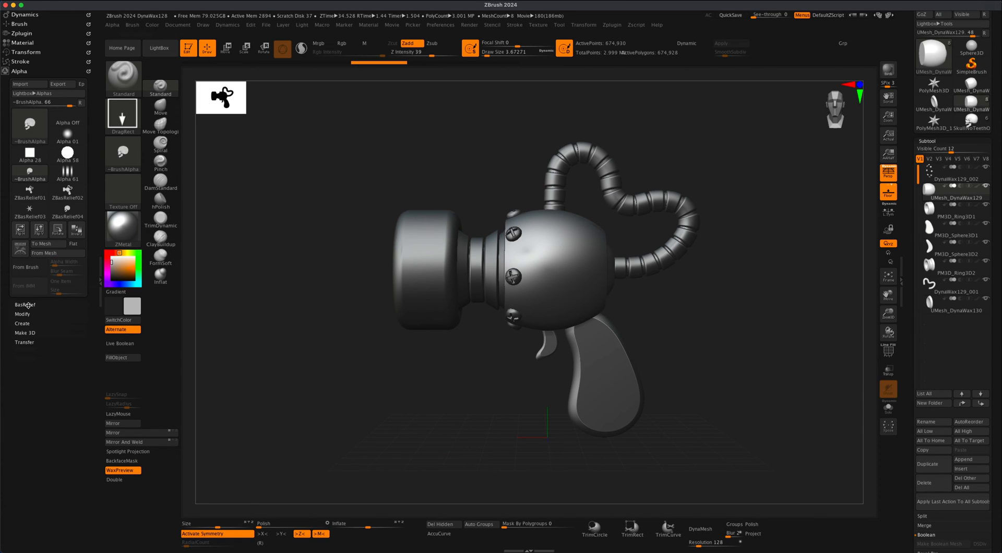
pyautogui.click(26, 305)
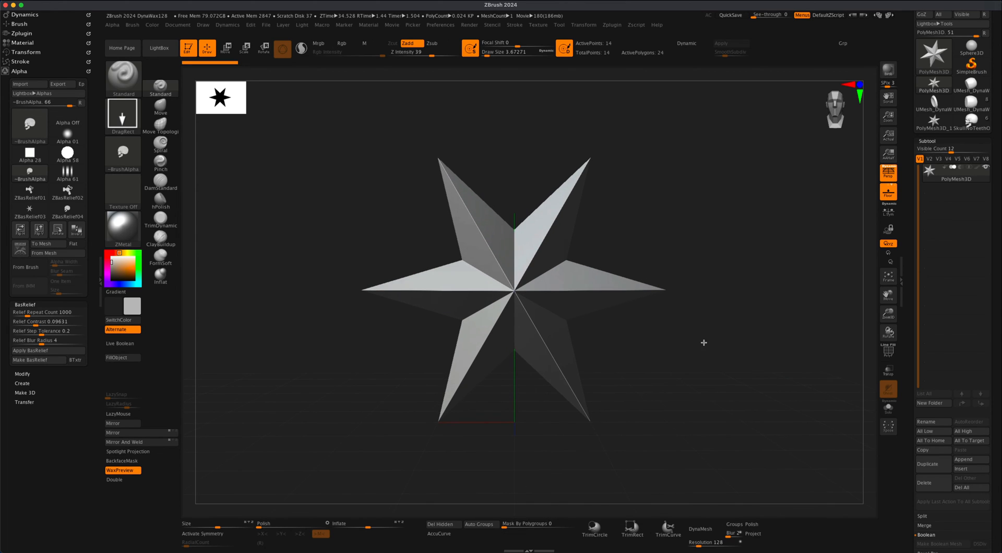
pyautogui.moveTo(699, 384)
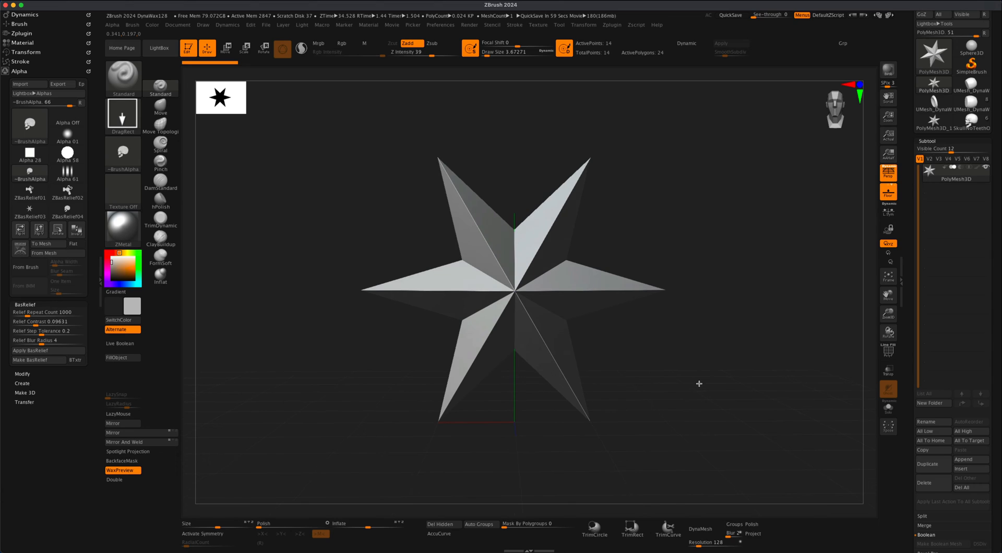
pyautogui.moveTo(250, 300)
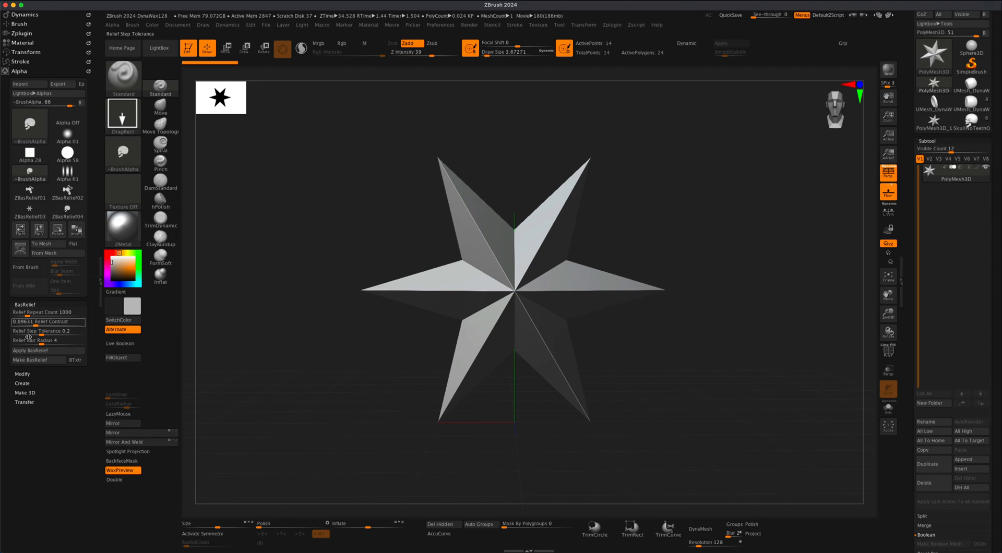
pyautogui.moveTo(38, 359)
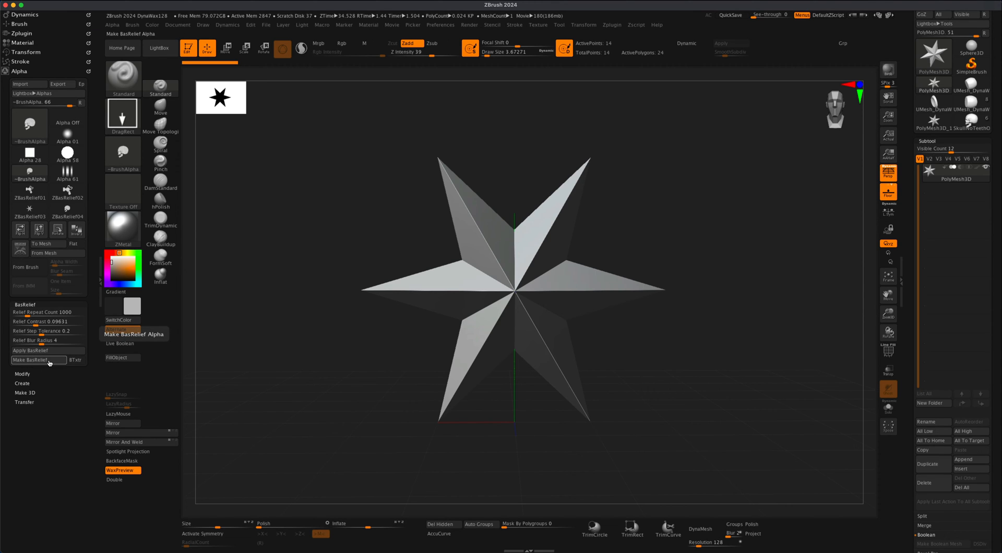
# Make a star bas-relief alpha, then switch back to the ray gun tool.
pyautogui.click(122, 329)
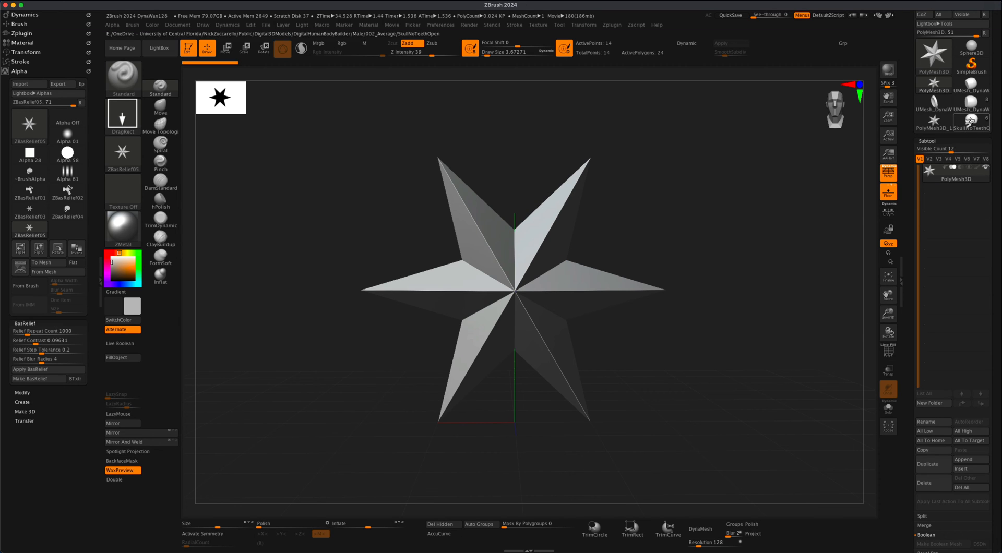
pyautogui.click(952, 179)
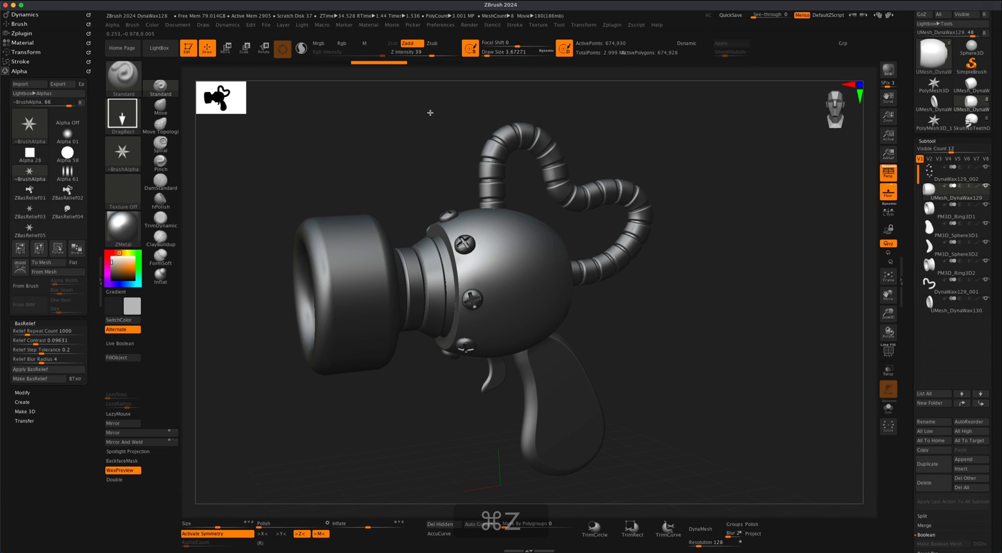
# Stamp the ZBasRelief05 star alpha onto the ray gun body with DragRect.
pyautogui.click(422, 52)
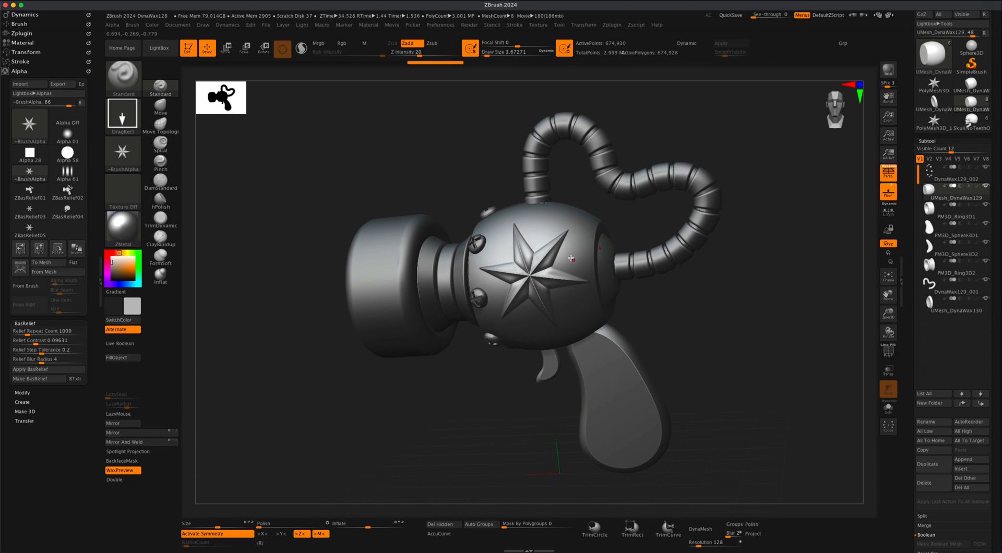
pyautogui.moveTo(672, 316)
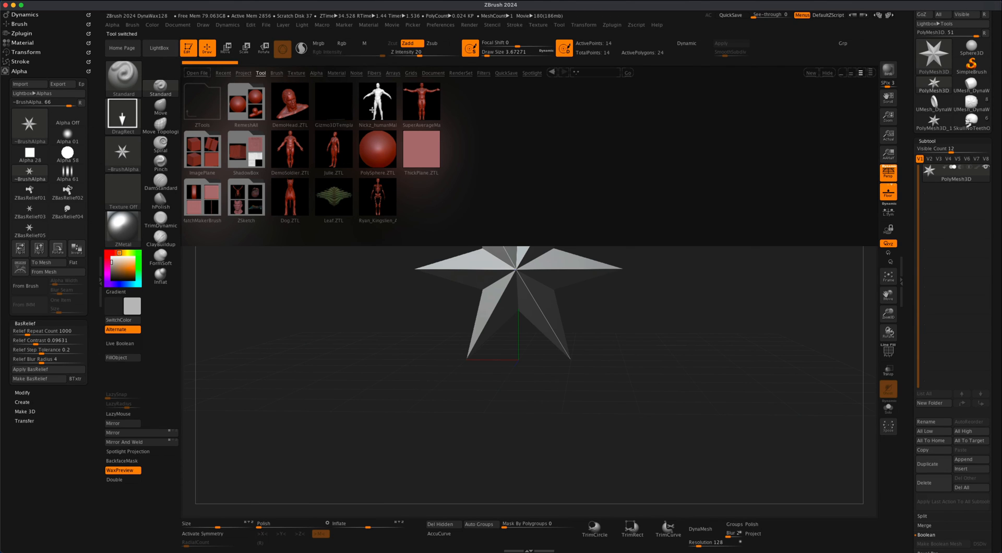
pyautogui.moveTo(377, 104)
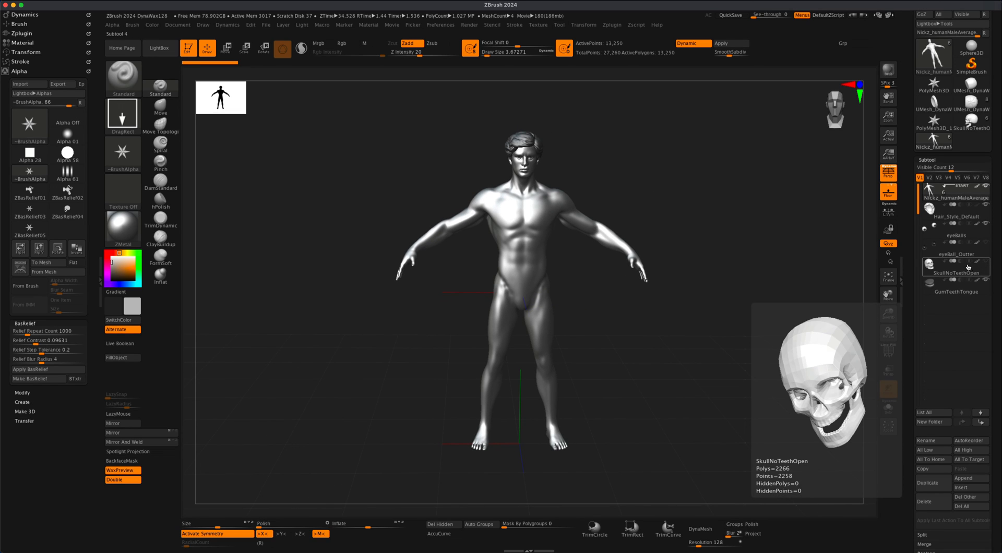
# Hide the hair subtool and select SkullNoTeethOpen.
pyautogui.click(957, 253)
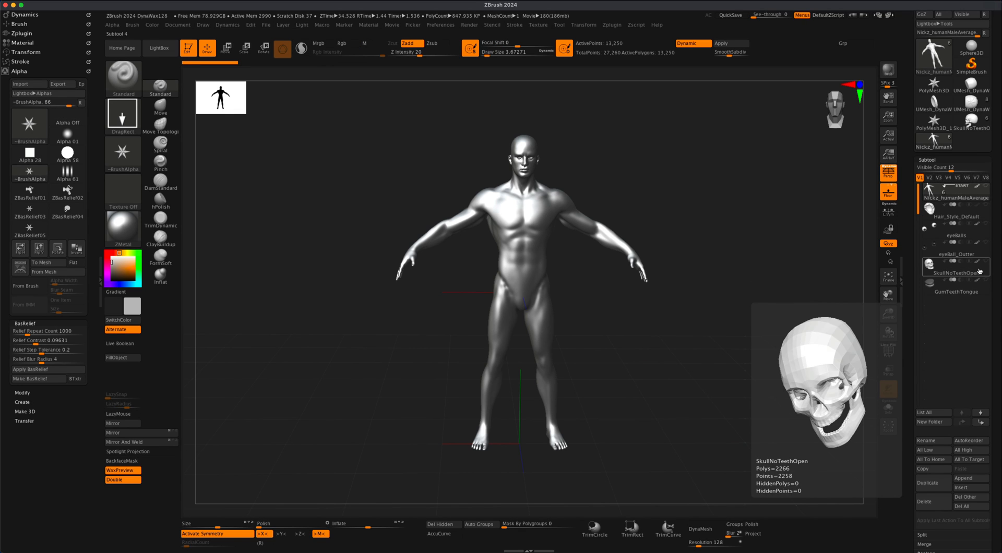
pyautogui.click(954, 273)
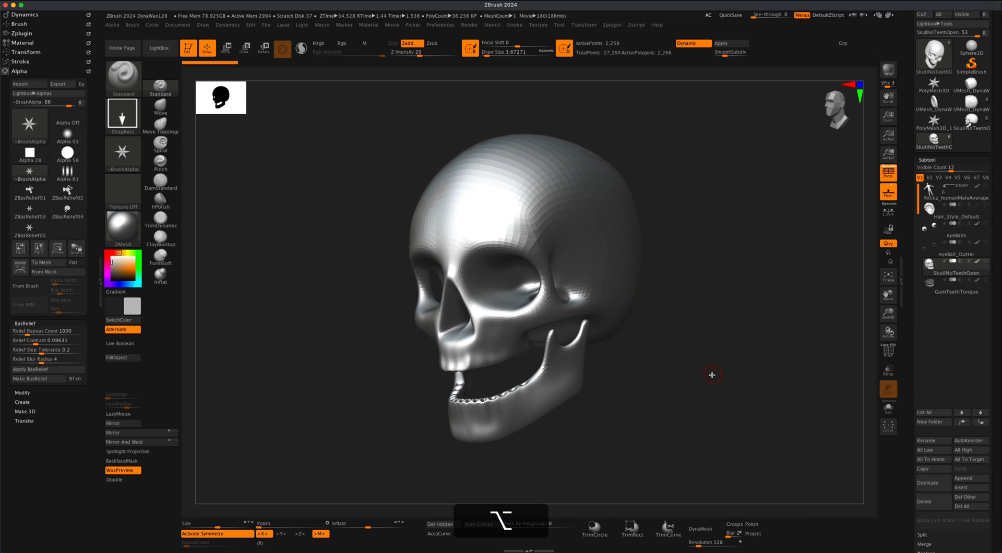
# Subdivide the skull with Ctrl+D to about 145,000 points.
pyautogui.press('cmd+d')
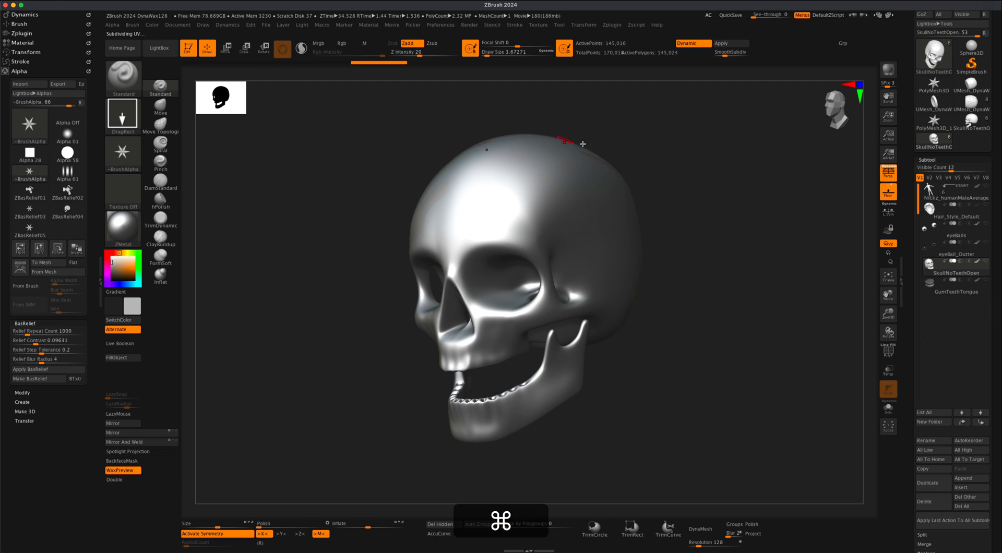
pyautogui.moveTo(391, 249)
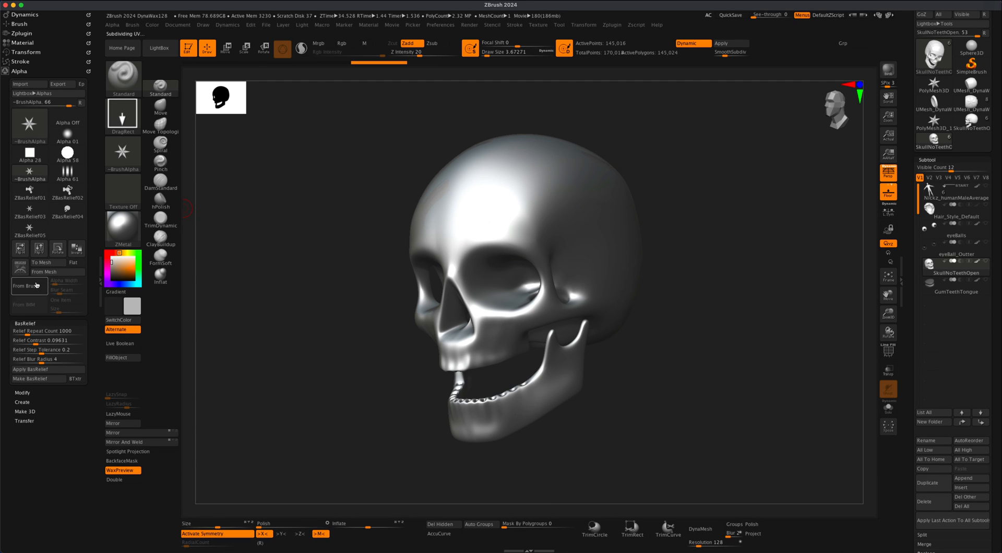
pyautogui.moveTo(38, 379)
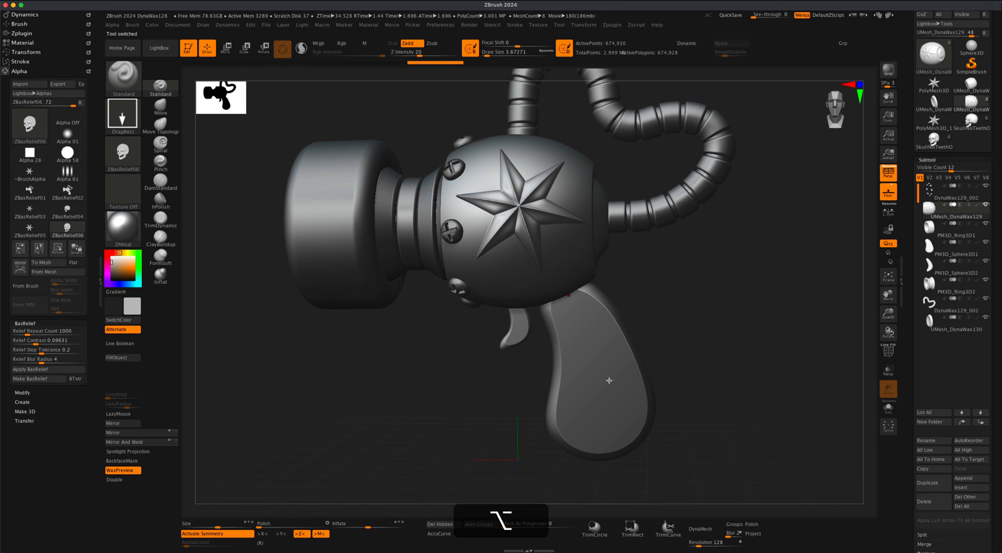
# Stamp the ZBasRelief06 skull alpha on the handle and run a BPR render.
pyautogui.click(952, 249)
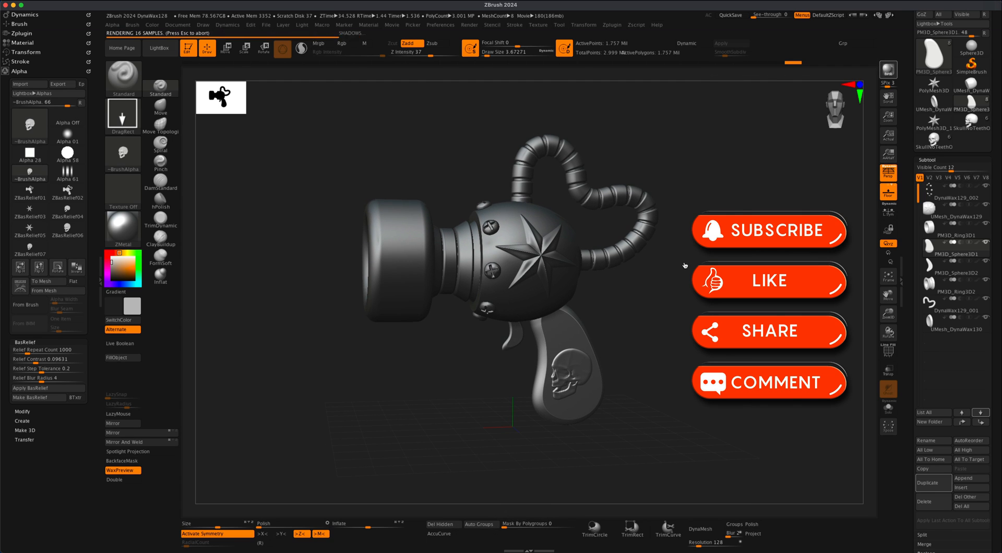
pyautogui.click(888, 69)
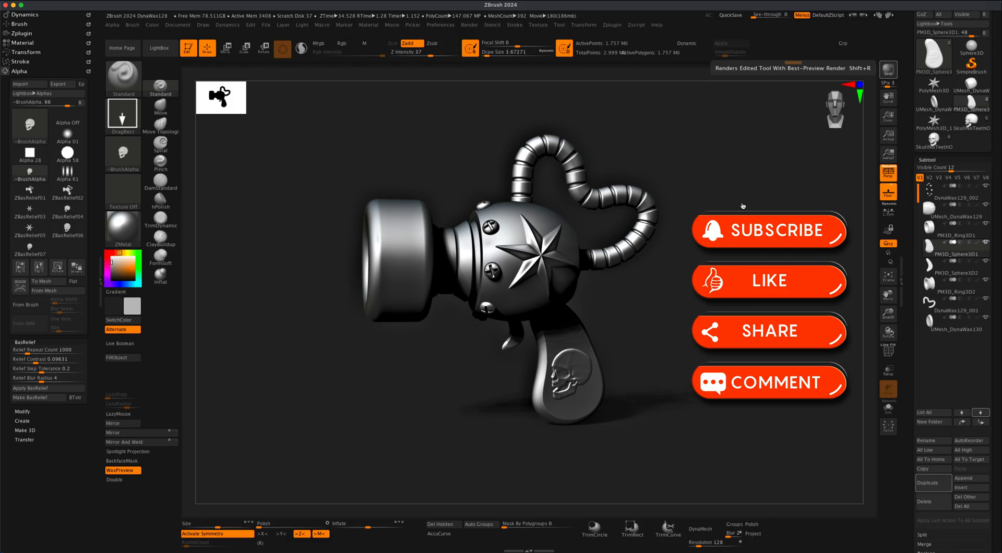